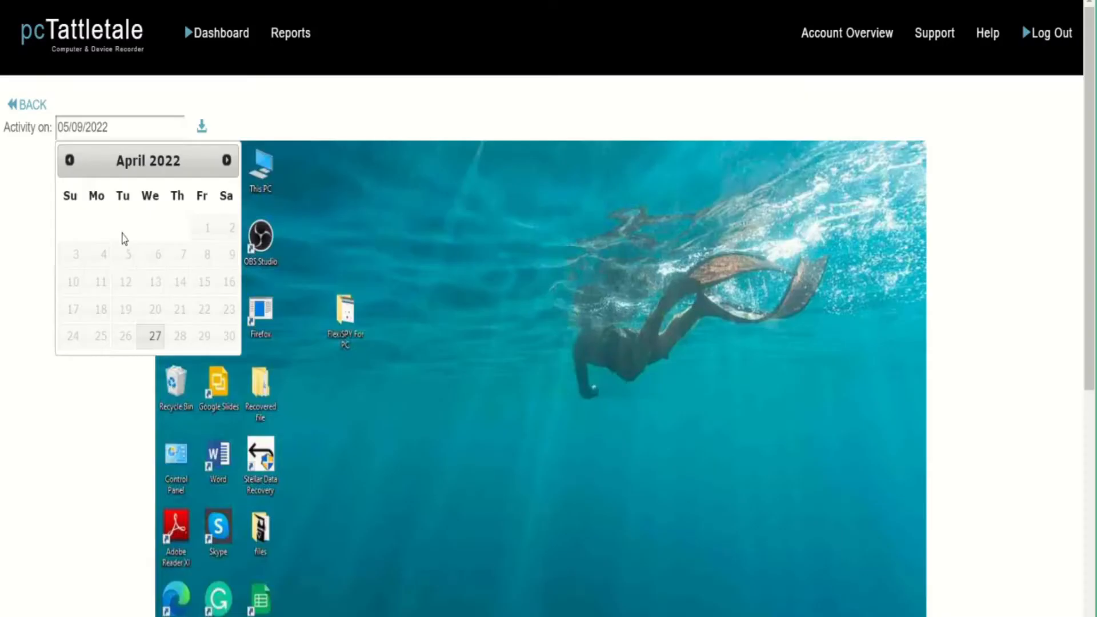
Select the DESKTOP-DDQ1A3M thumbnail and view its detailed recordings.
click(154, 336)
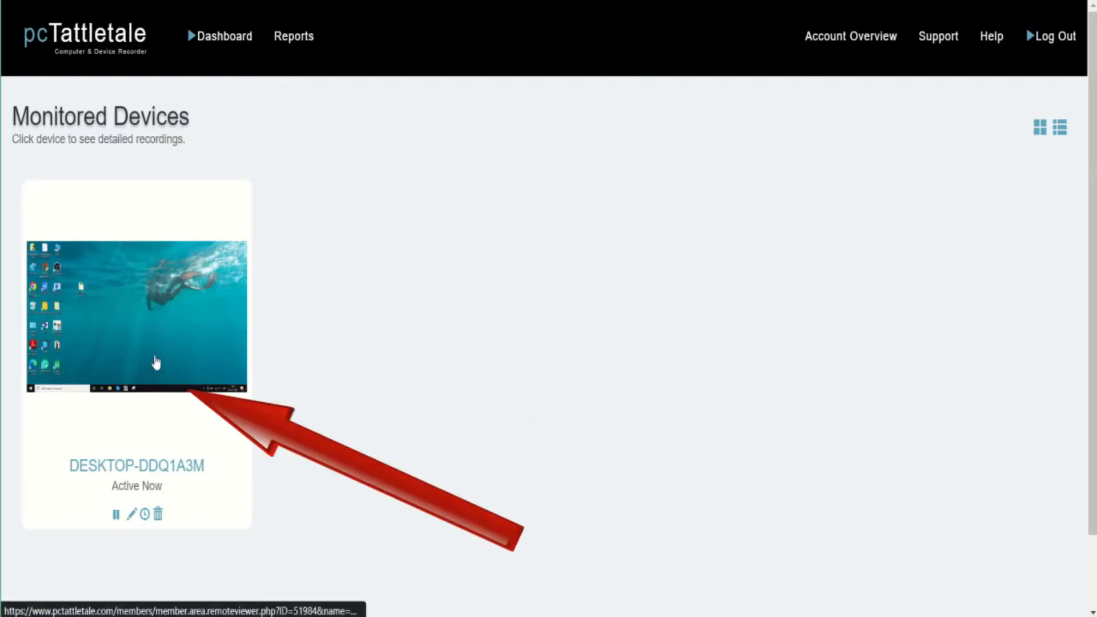
mouse_move(148, 346)
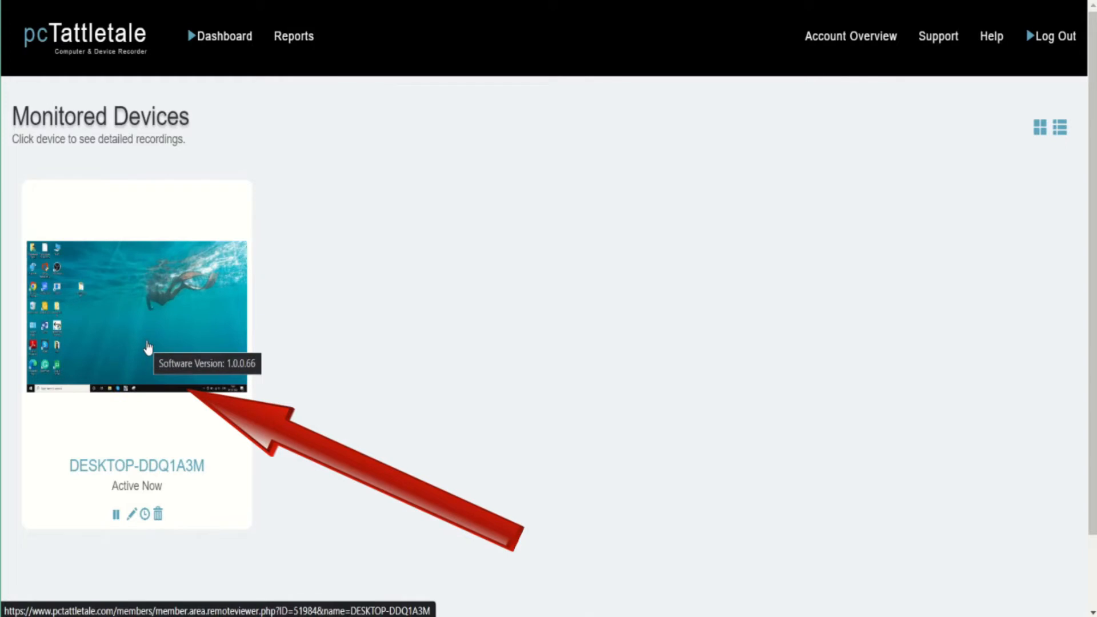
click(136, 315)
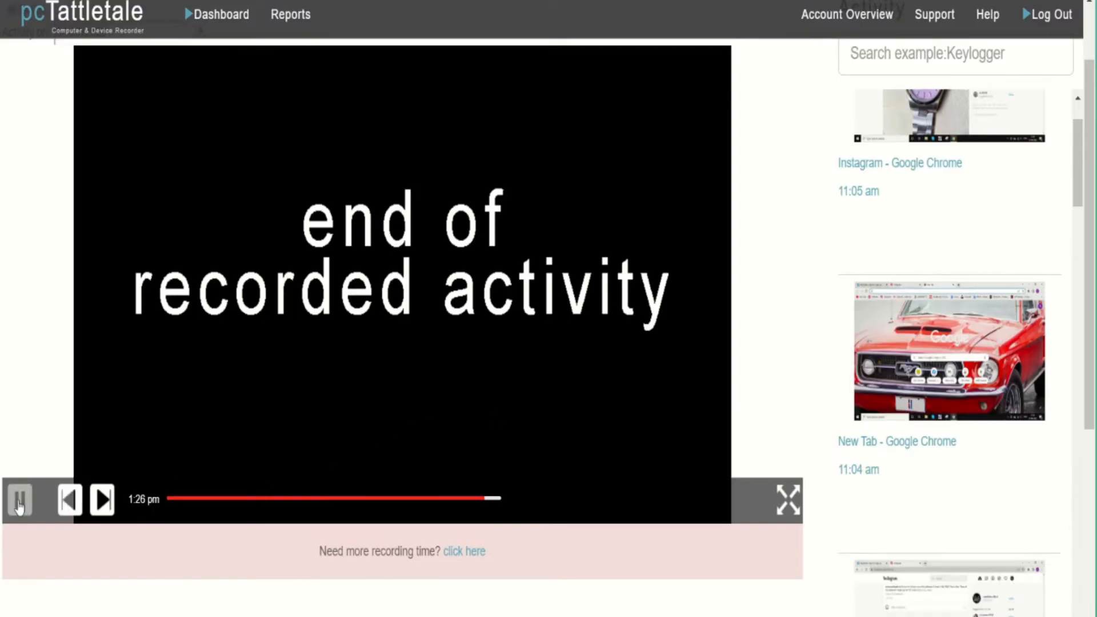
Replay the earlier Chrome activity, then switch the viewer date to 9 May 2022.
click(19, 499)
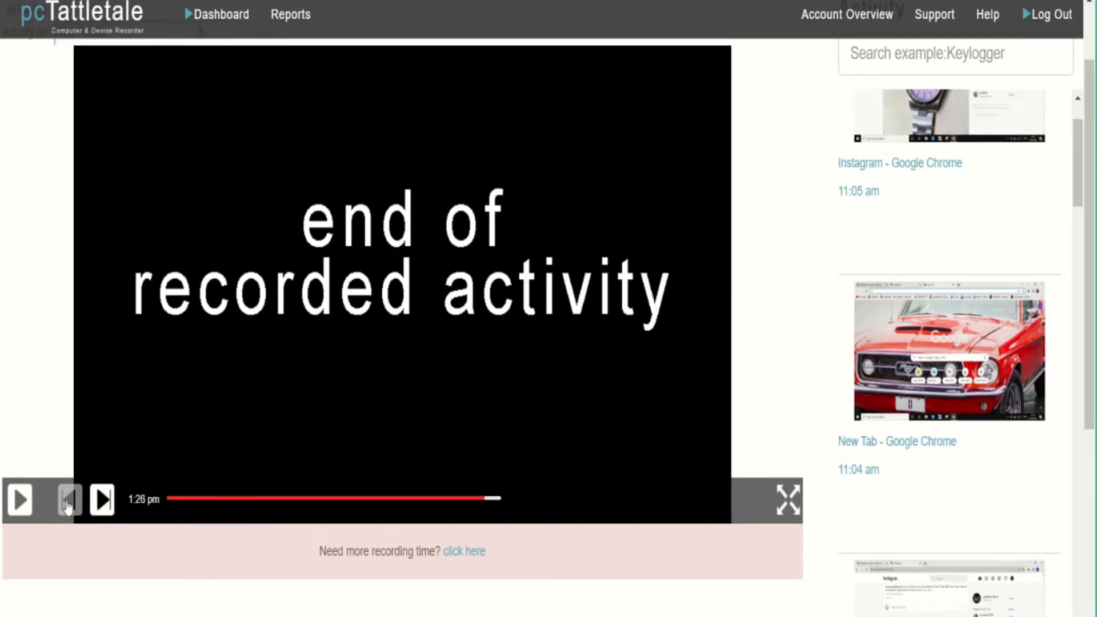
click(69, 499)
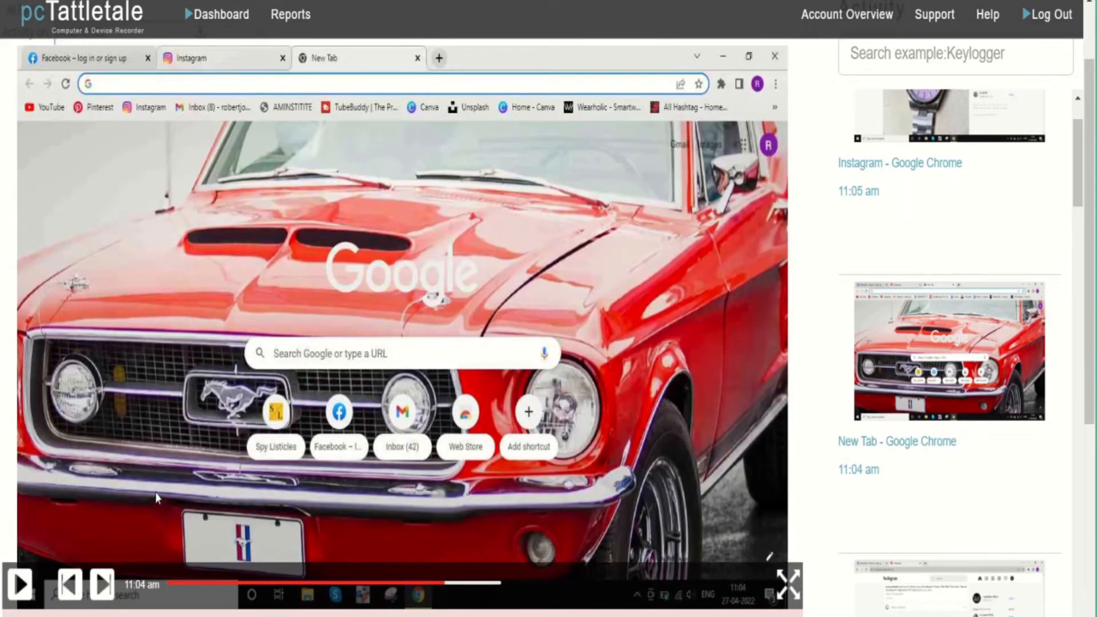
mouse_move(104, 545)
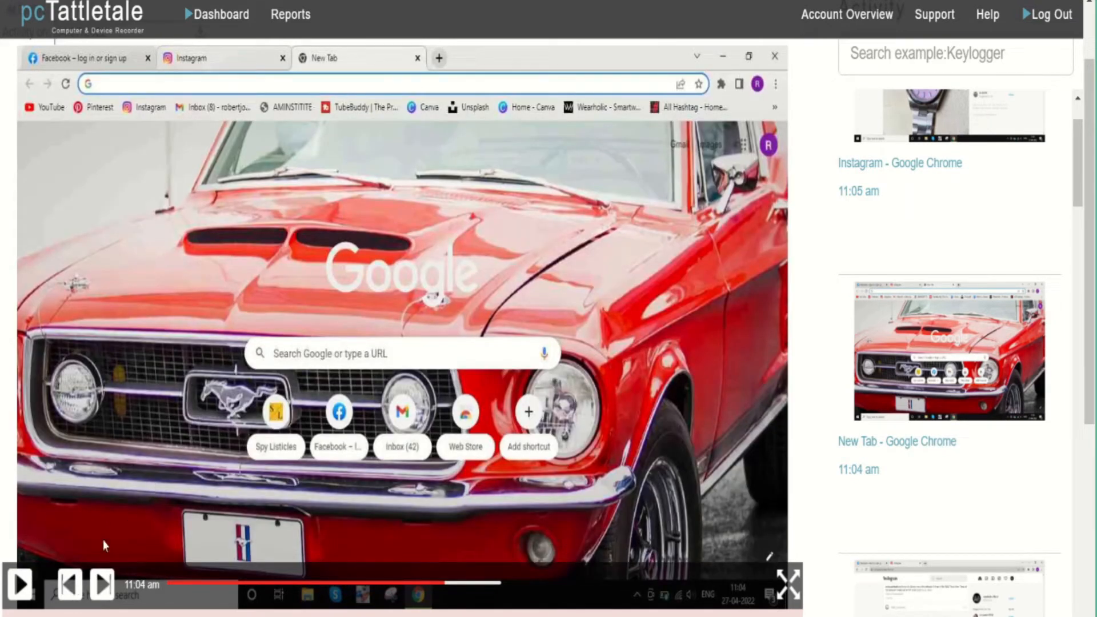
mouse_move(431, 447)
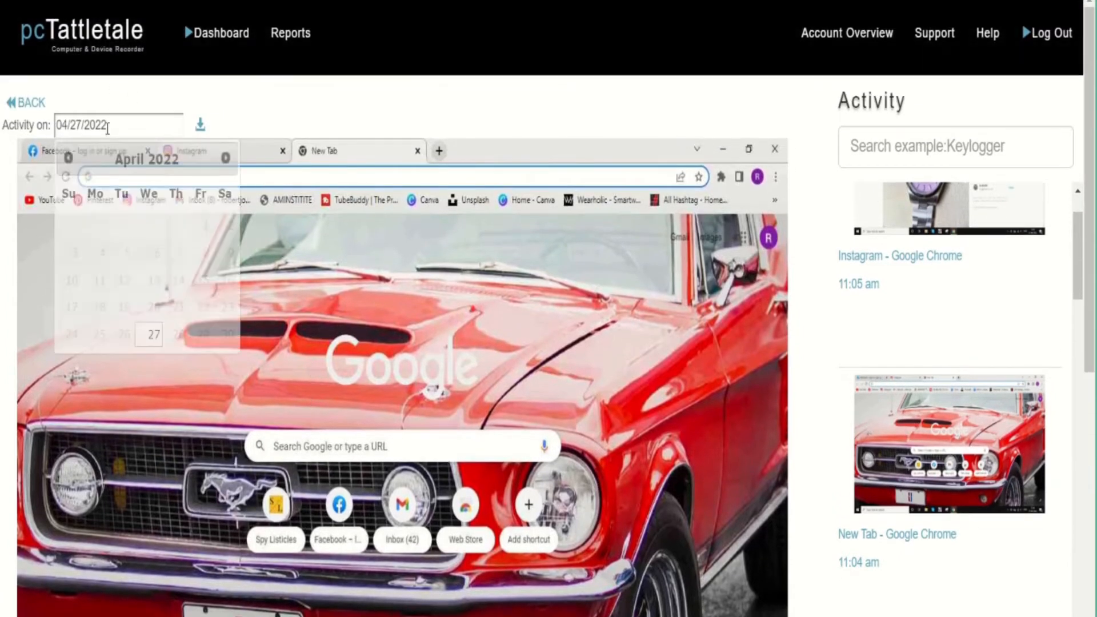
click(225, 159)
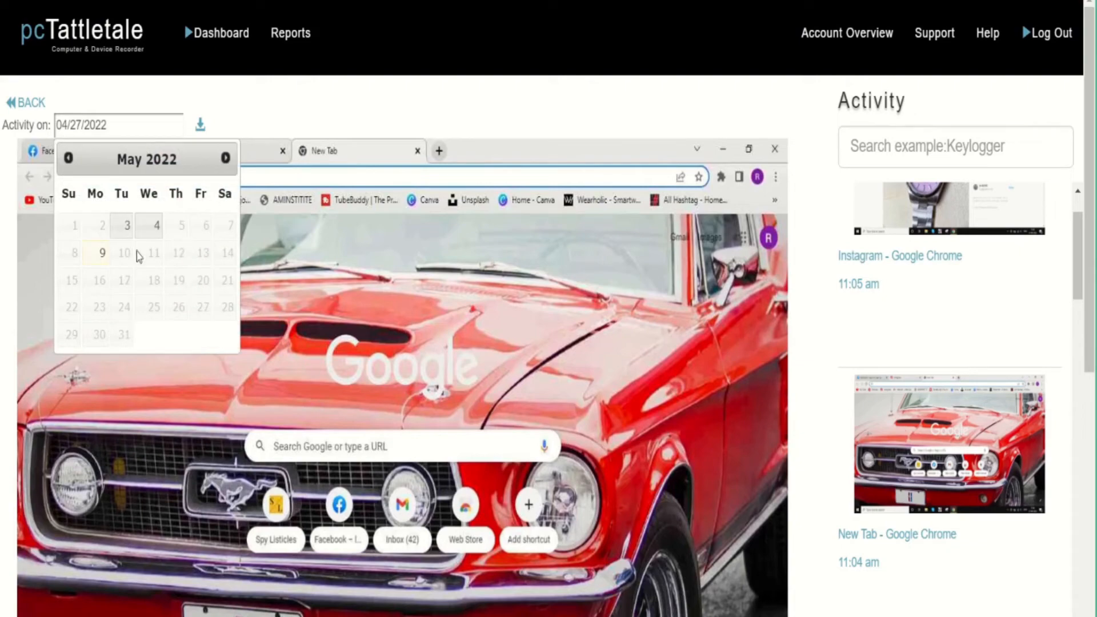
click(101, 254)
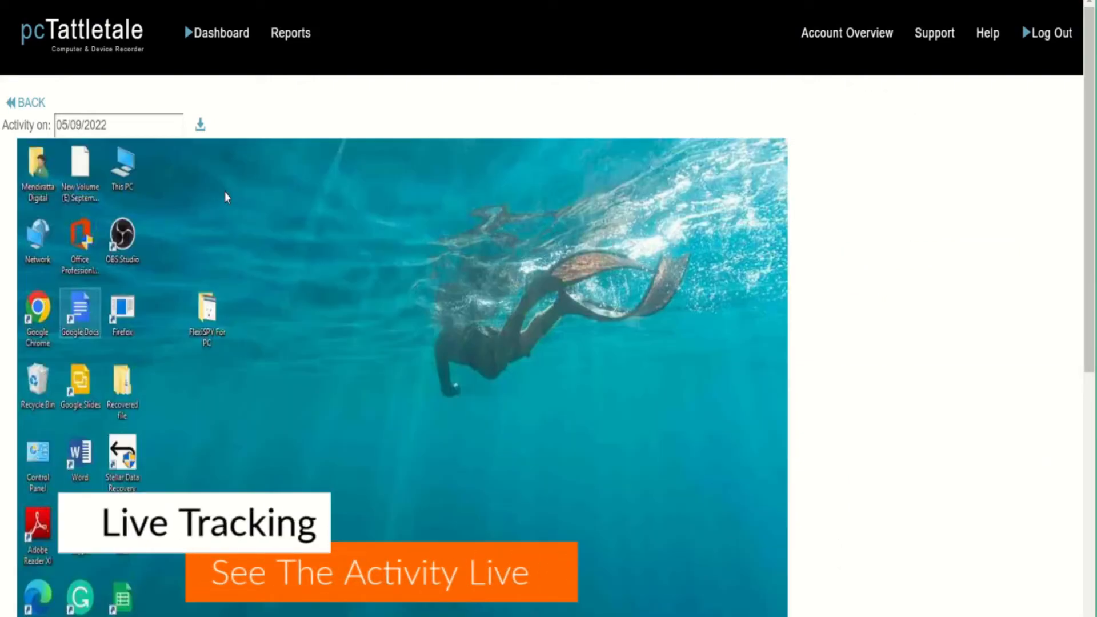
Start LIVE streaming of the desktop, where a Chrome search for 'a laptop' happens.
scroll(down, 3)
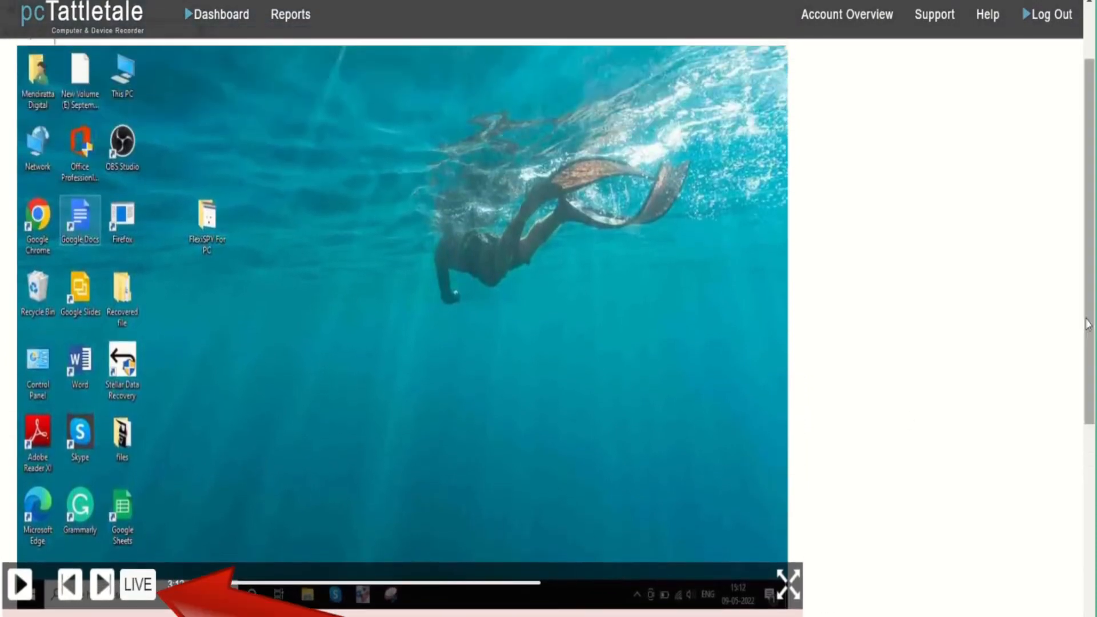
click(138, 586)
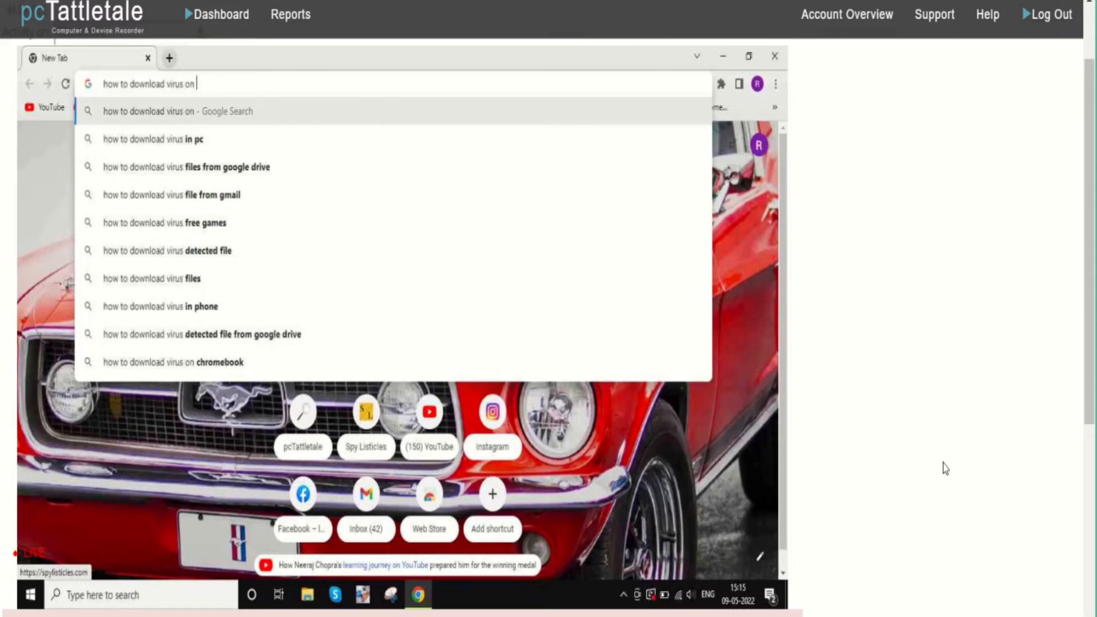
text(a laptop)
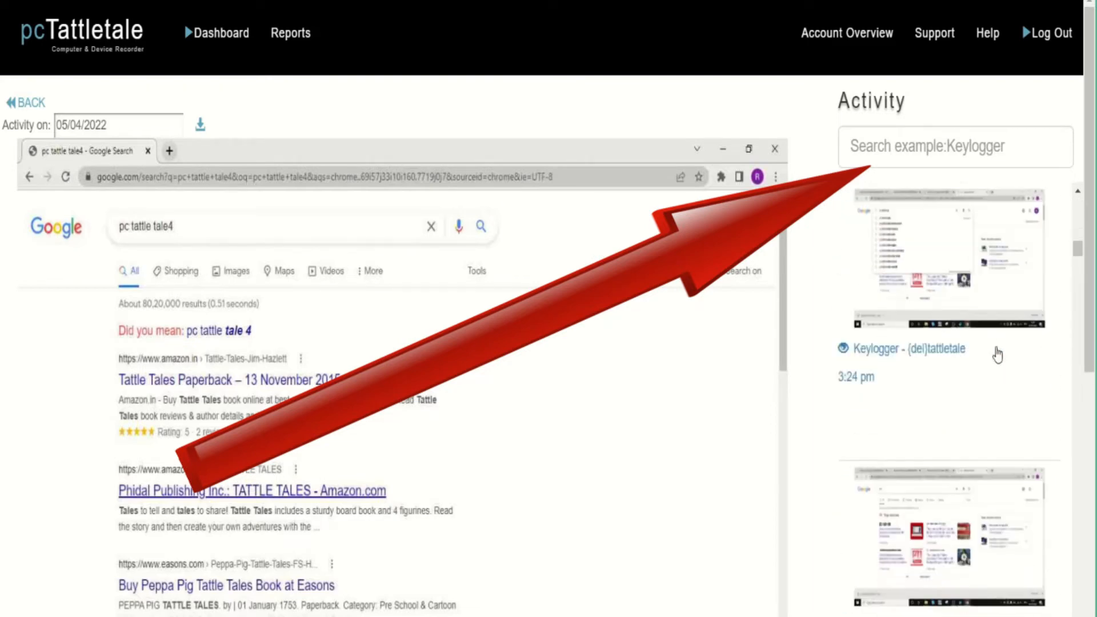
Browse the 05/04/2022 activity sidebar and search it for 'google'.
scroll(down, 3)
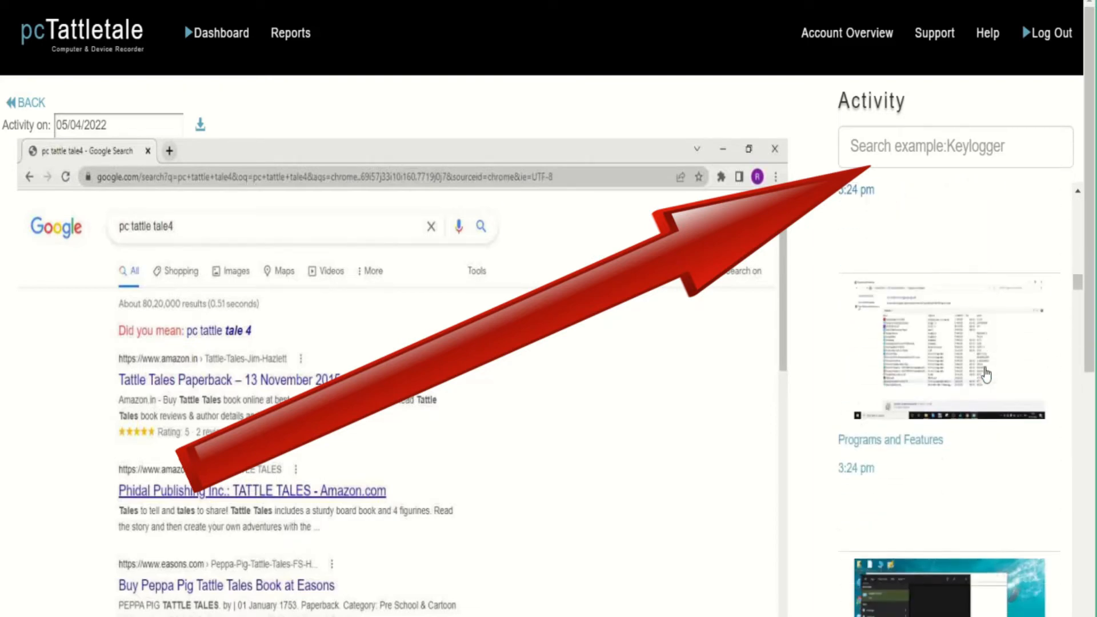
text(google)
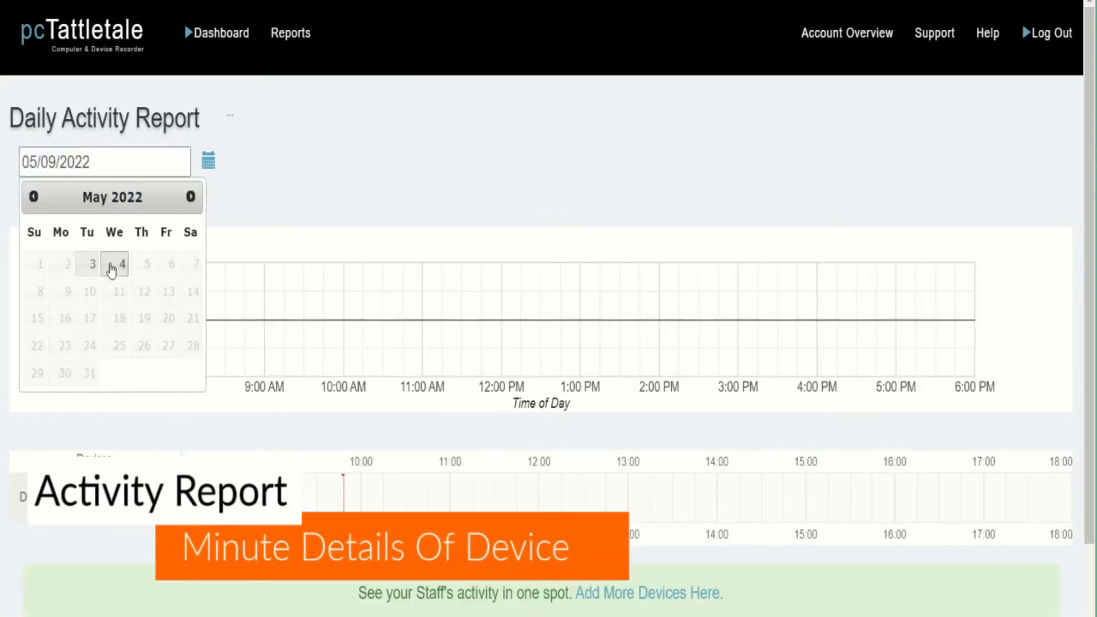
Show the Daily Activity Report for 4 May 2022 and review the hours-worked chart.
click(123, 264)
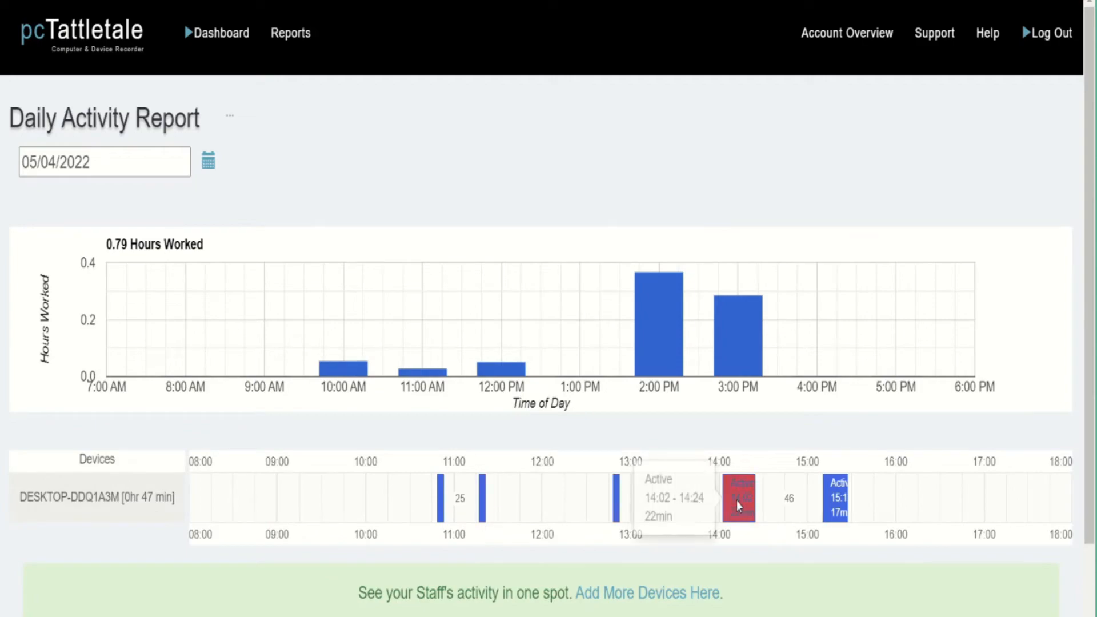
scroll(down, 3)
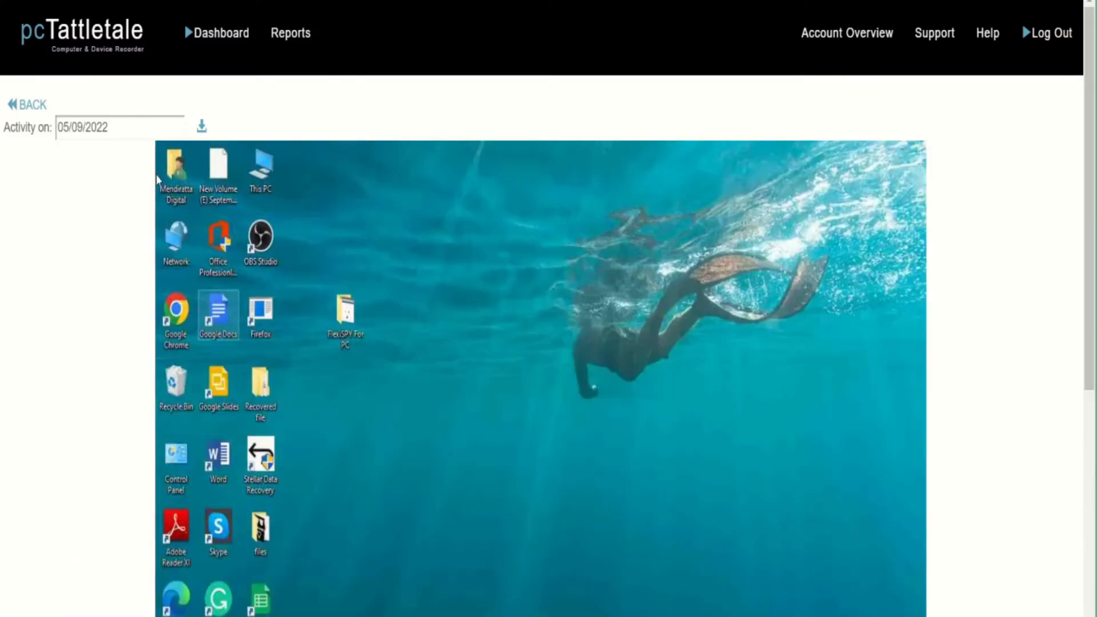
Pick 4 May 2022, start the MP4 video download and acknowledge the confirmation.
click(119, 127)
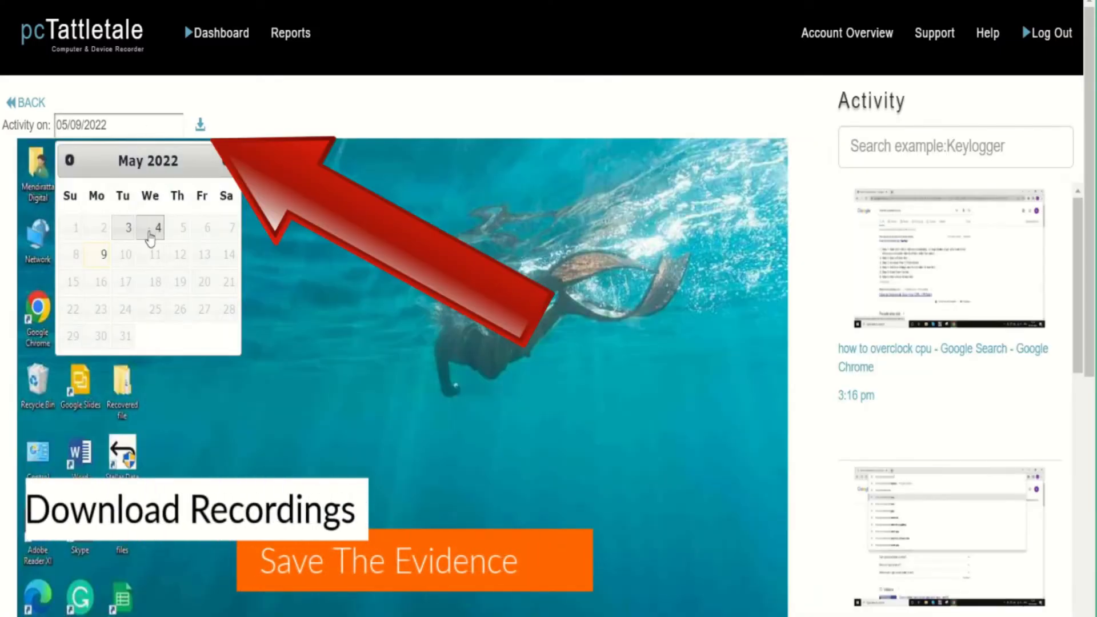
click(156, 228)
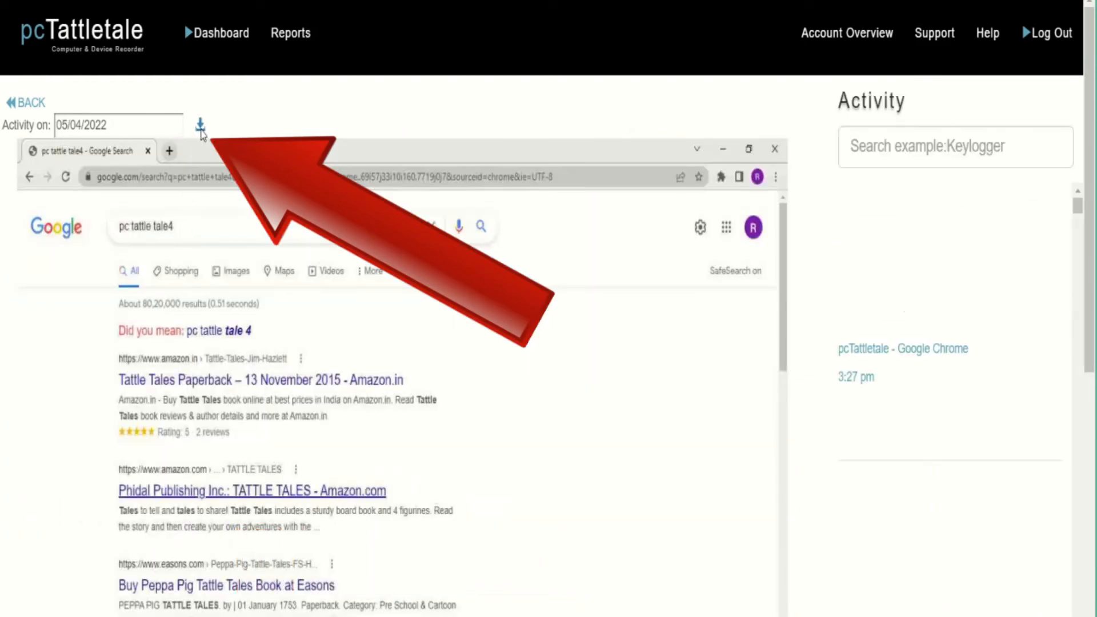
click(200, 125)
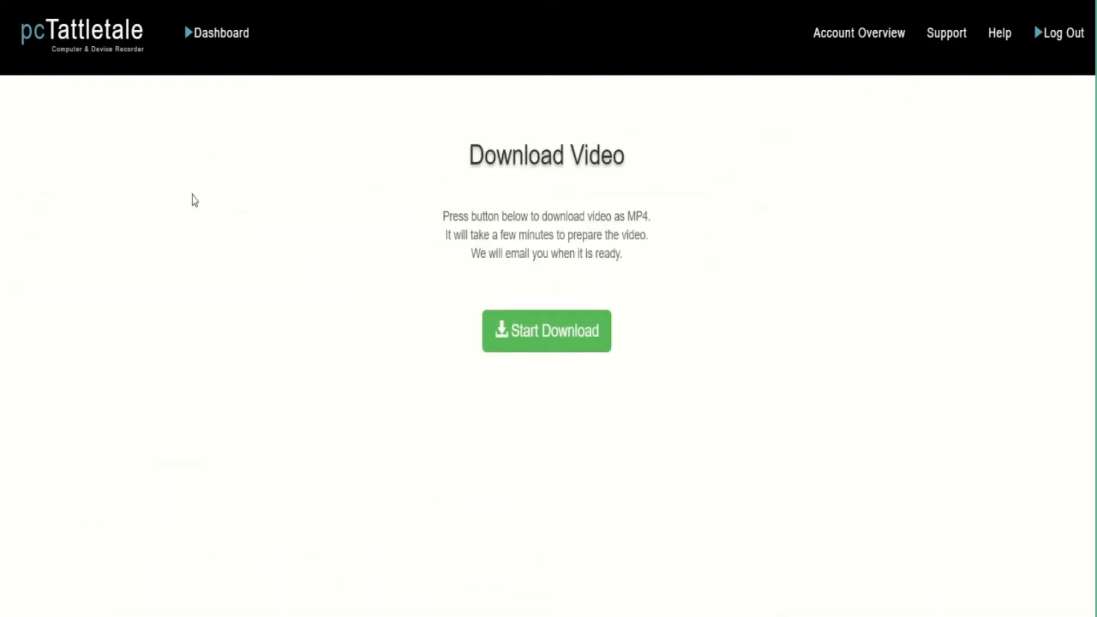
click(546, 331)
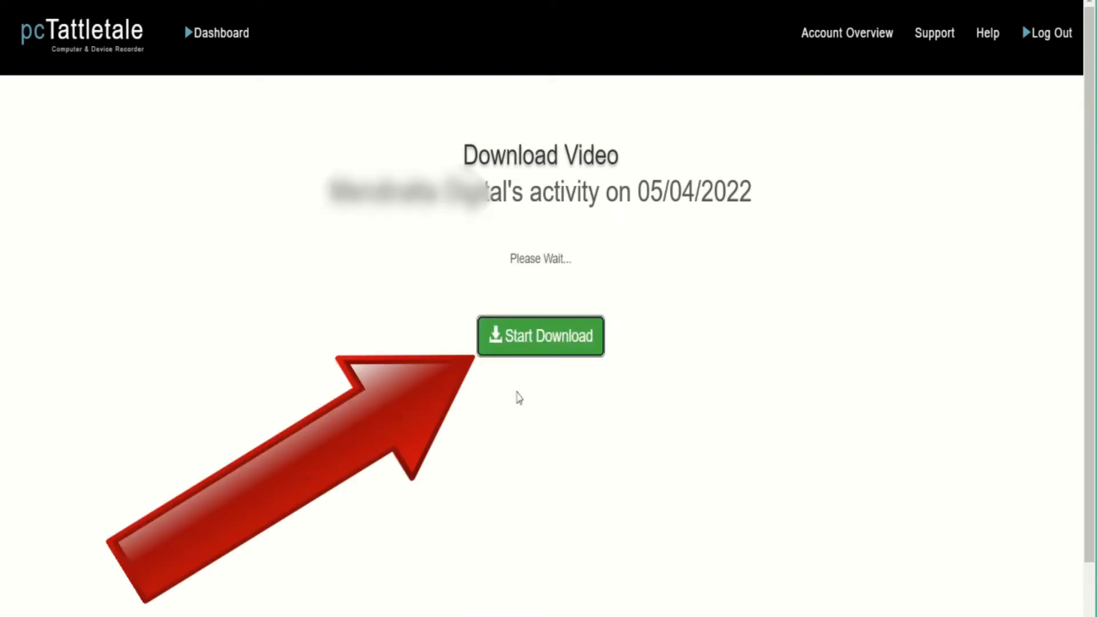
click(541, 336)
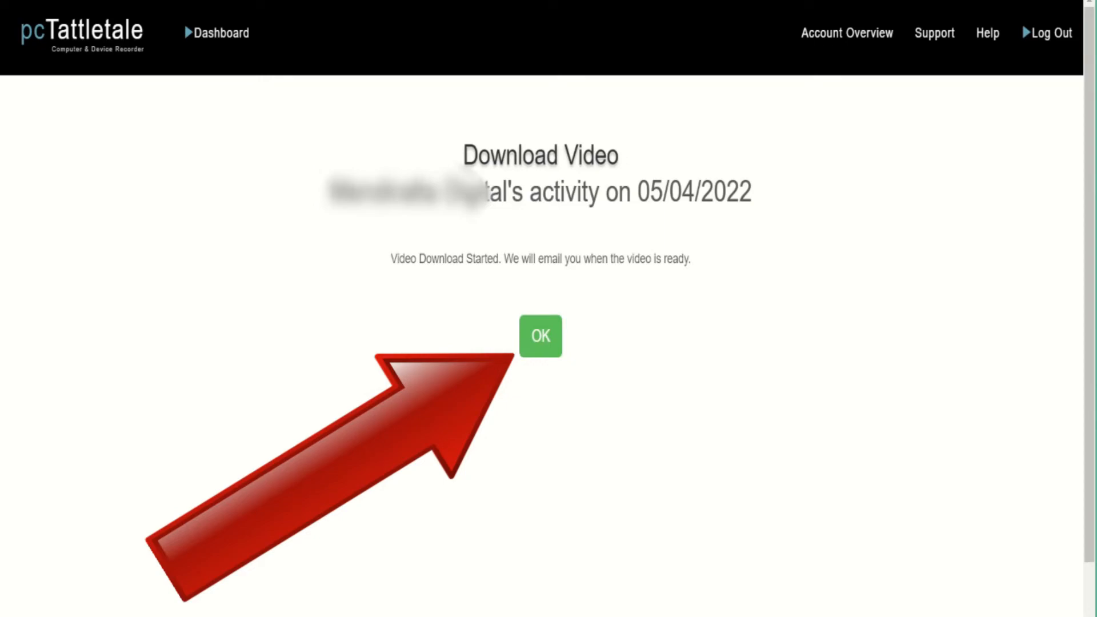
click(540, 336)
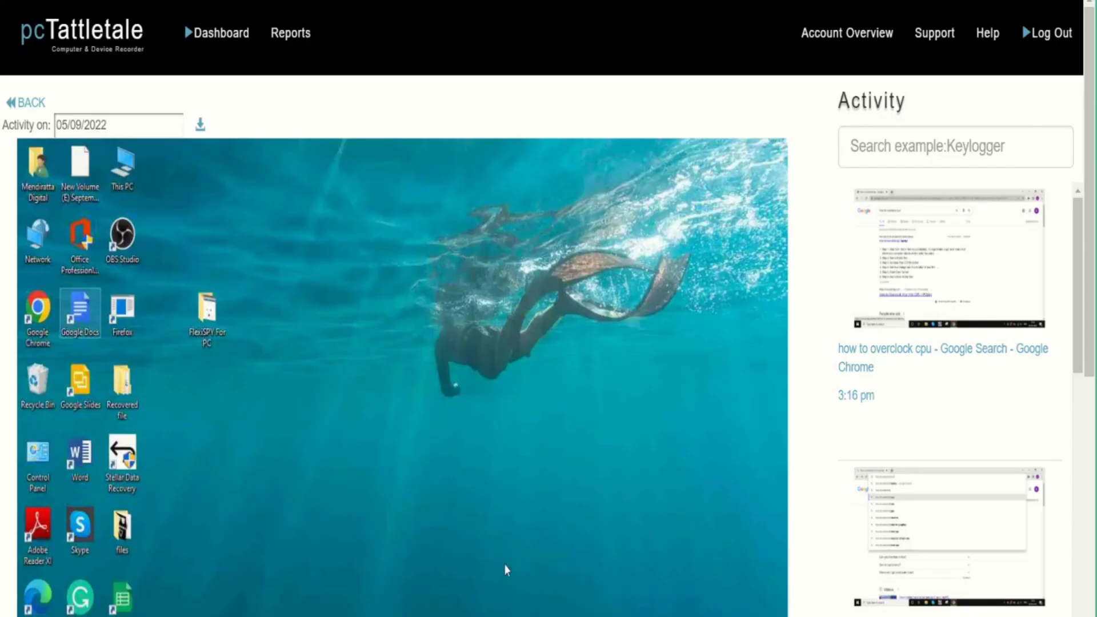
mouse_move(935, 33)
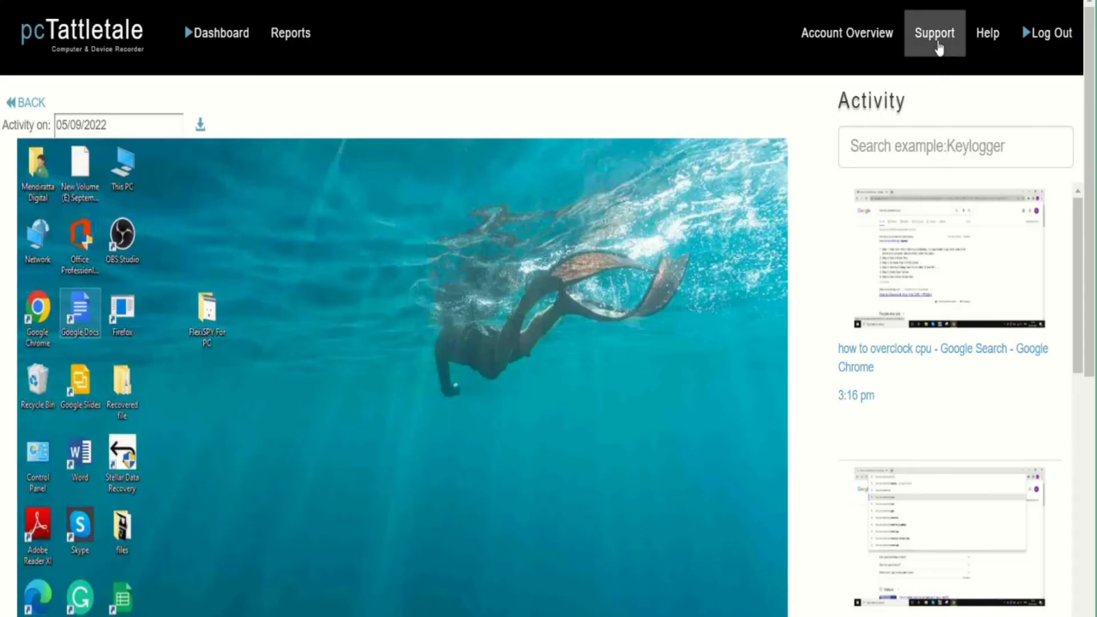
Go to the Support page and place the cursor in the contact form's Name field.
click(934, 32)
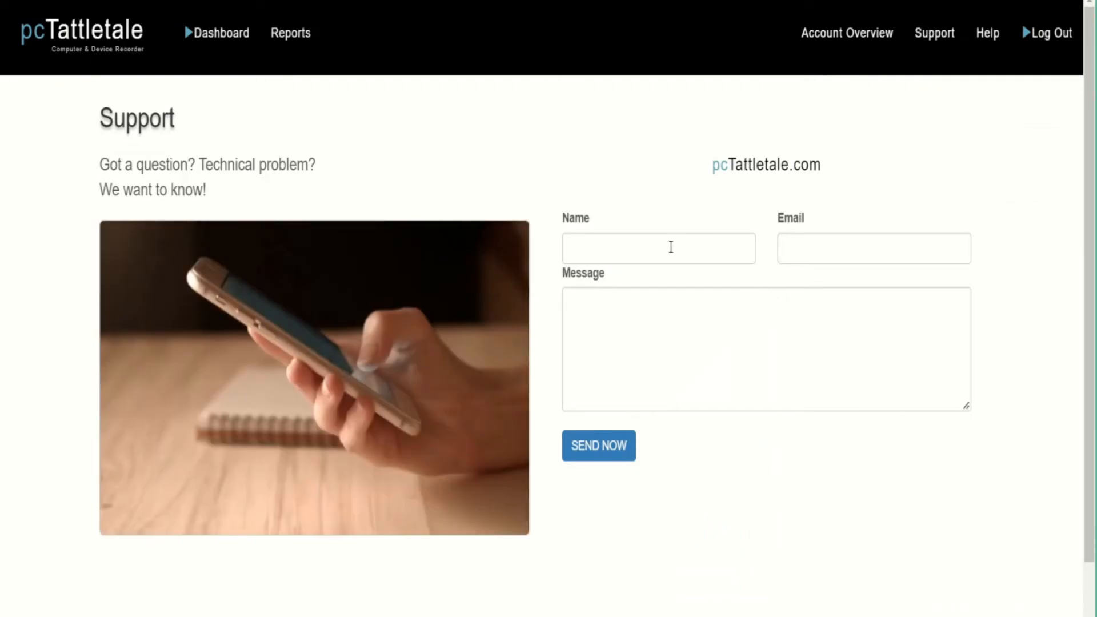
click(658, 248)
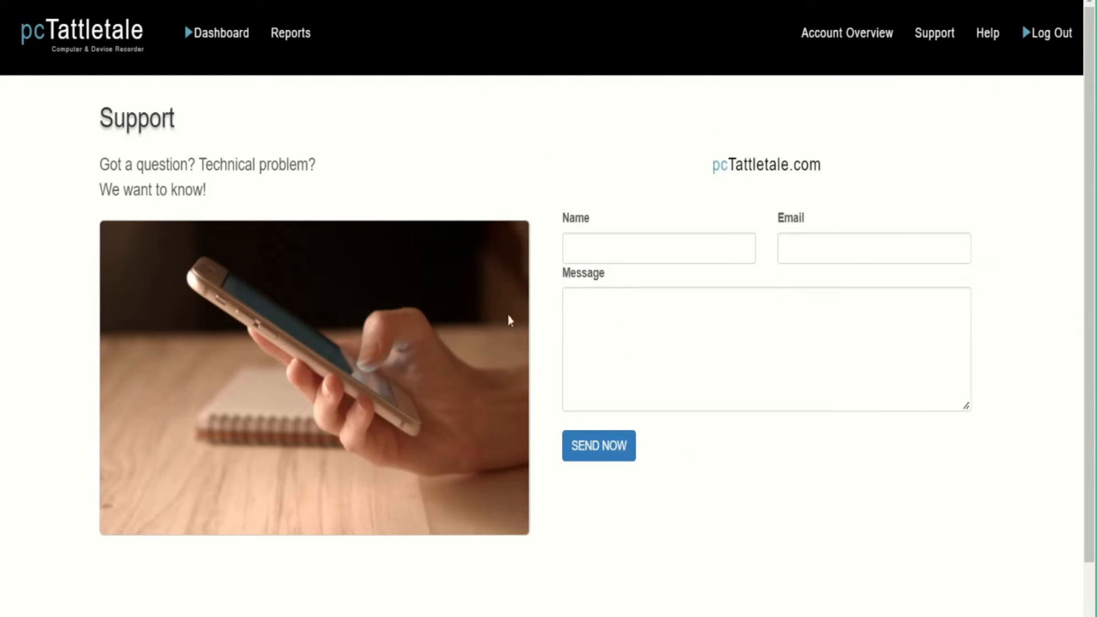
mouse_move(551, 351)
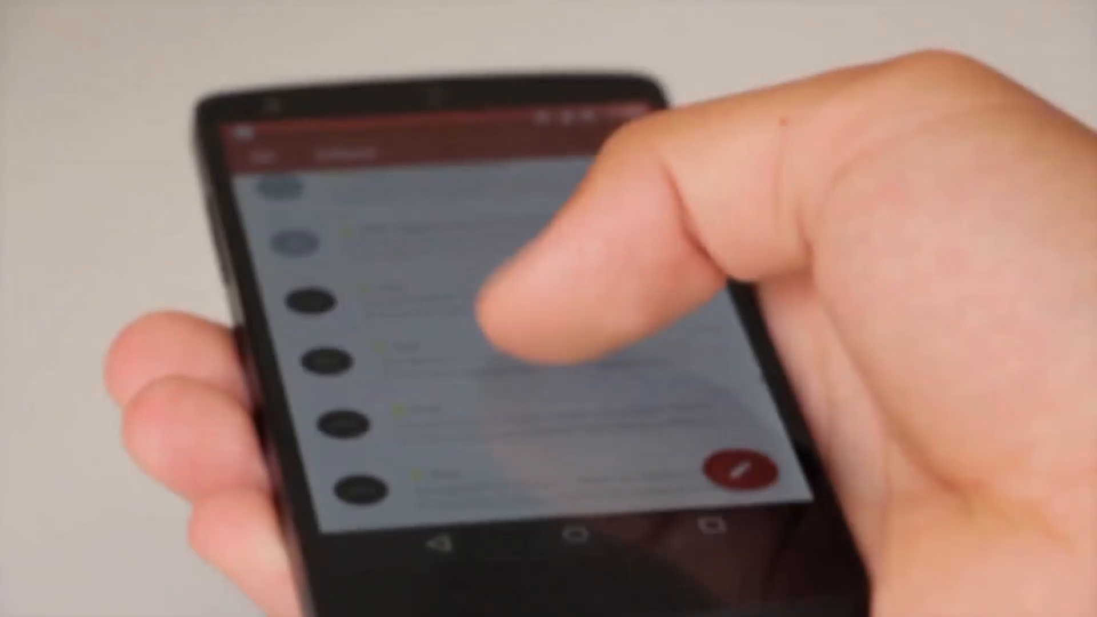
scroll(down, 3)
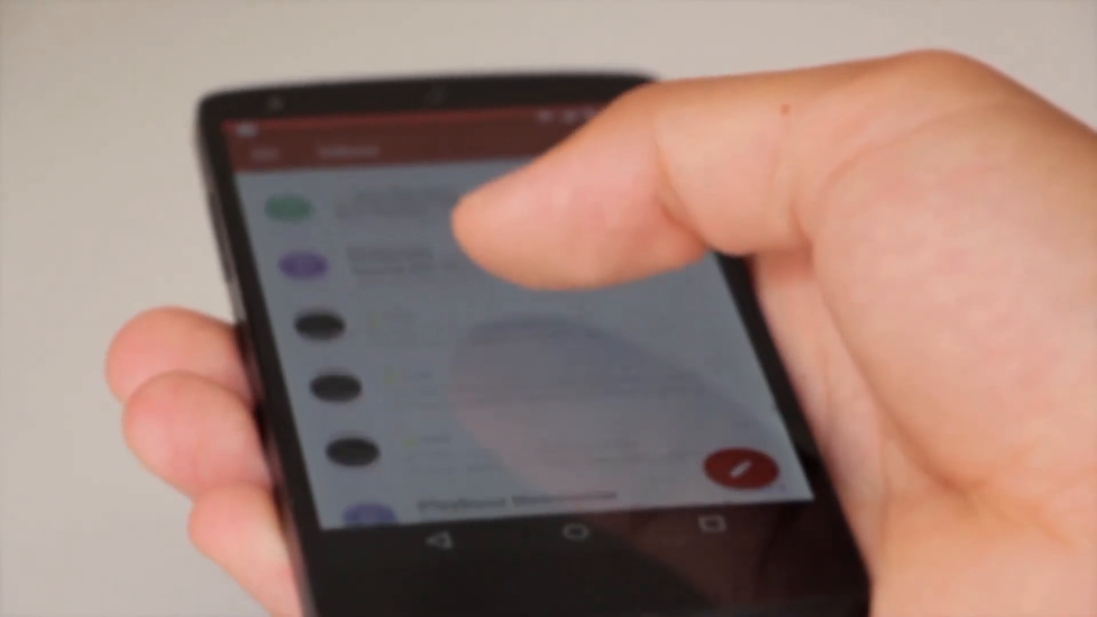
scroll(down, 3)
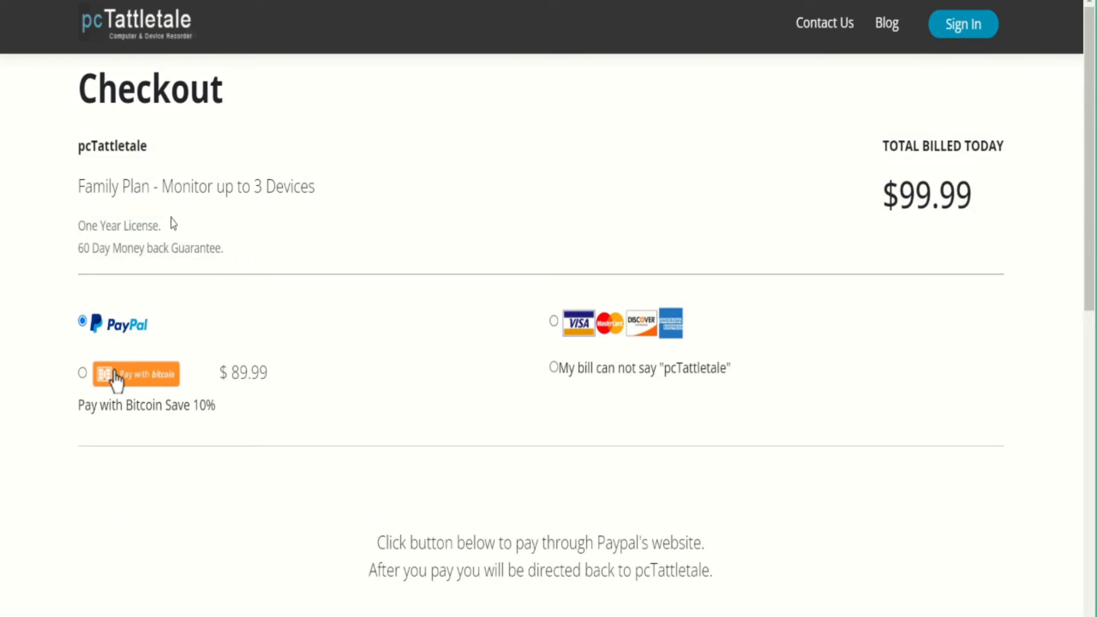
Highlight the 'One Year License' term on the Family Plan checkout.
double_click(118, 225)
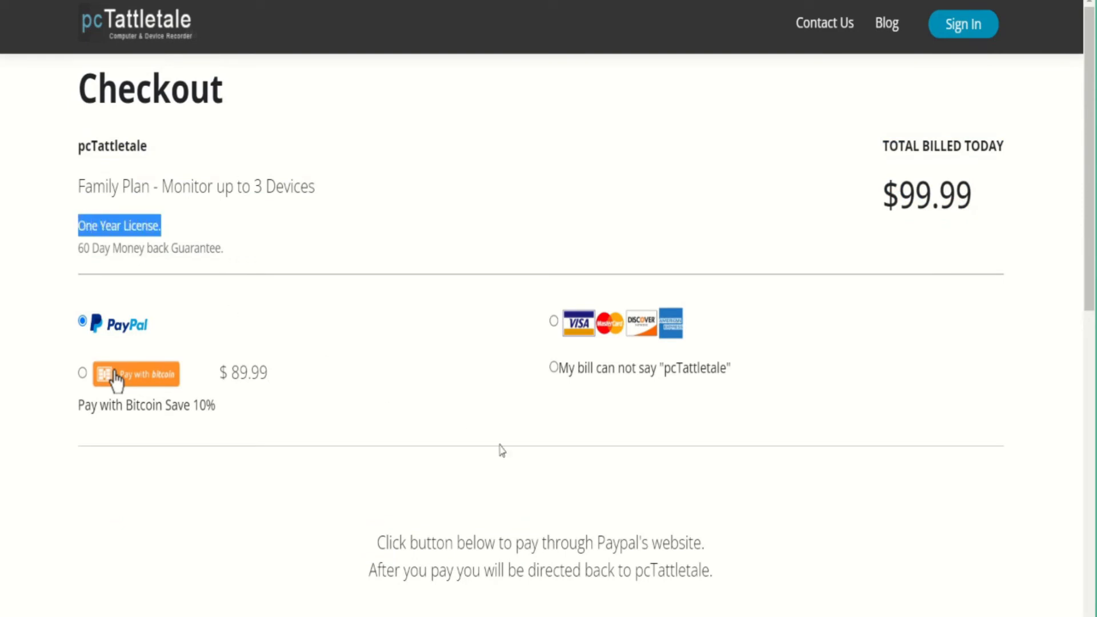
mouse_move(919, 360)
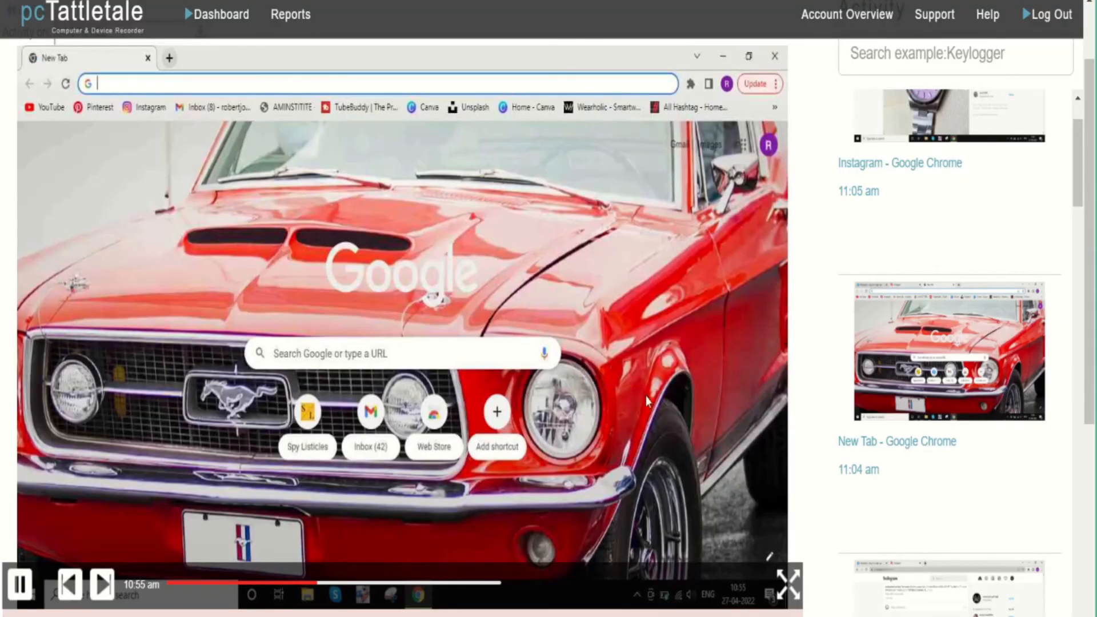
Play the recorded facebook.com Chrome session to its end, then stop playback.
text(facebook.com)
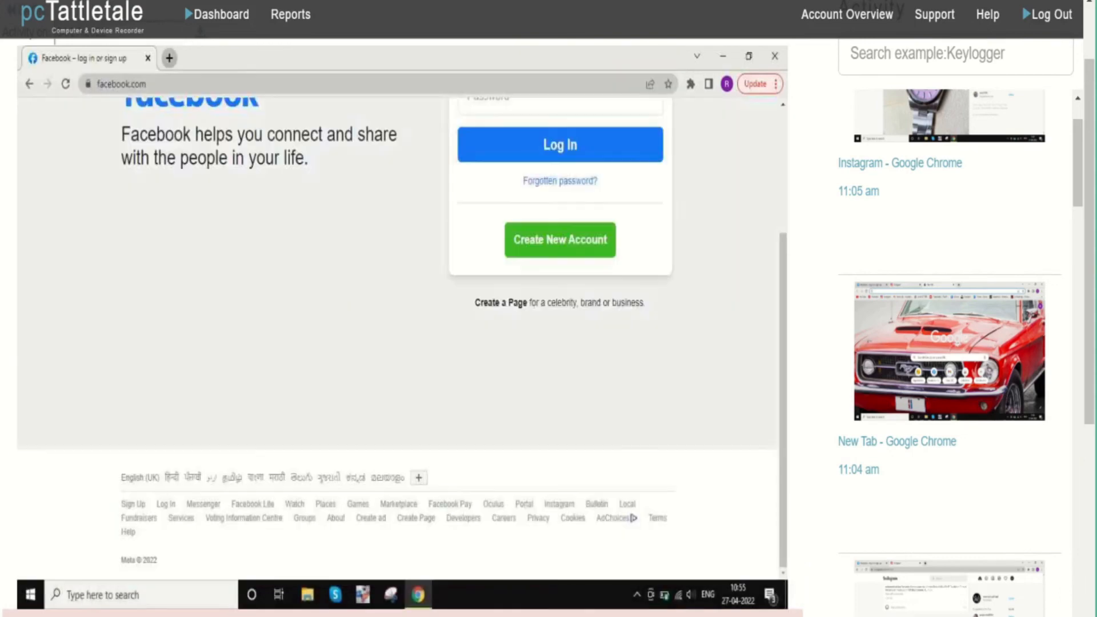
click(169, 58)
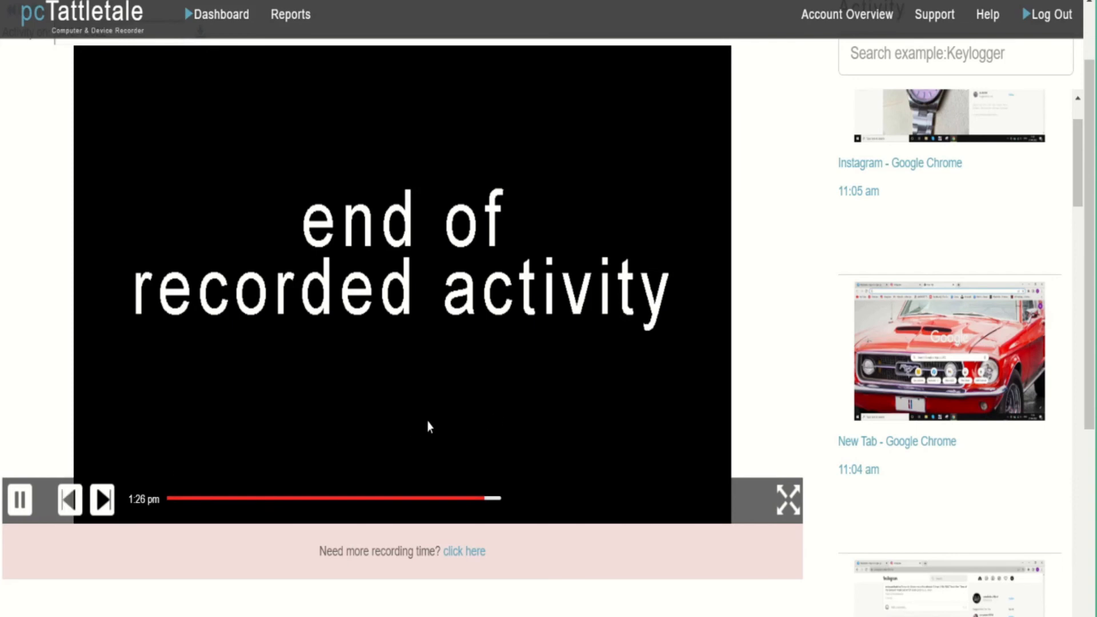
click(18, 499)
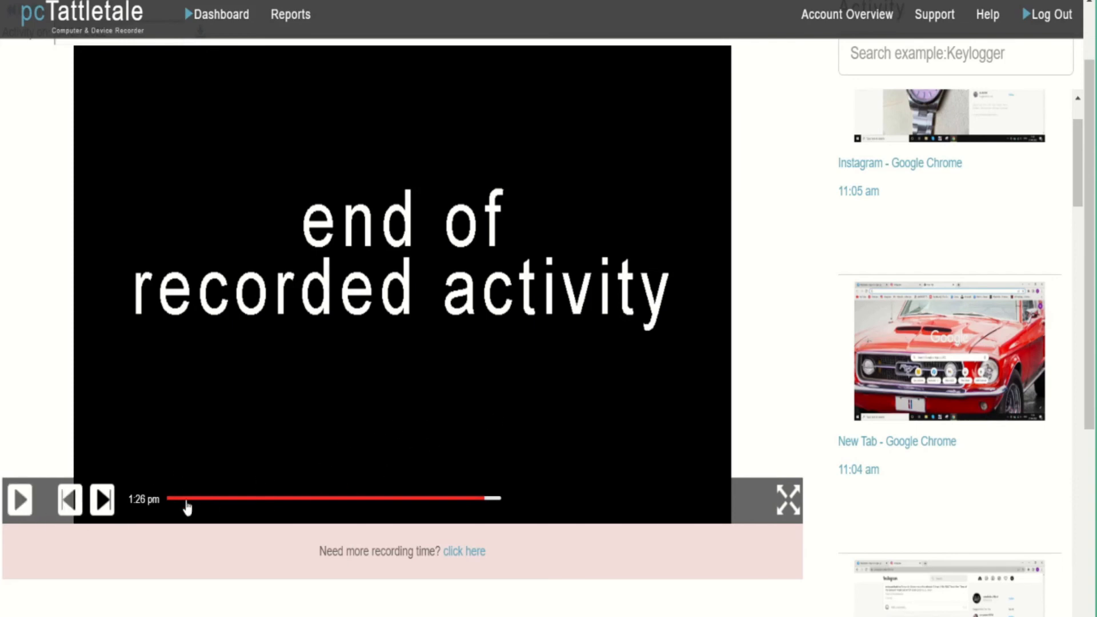